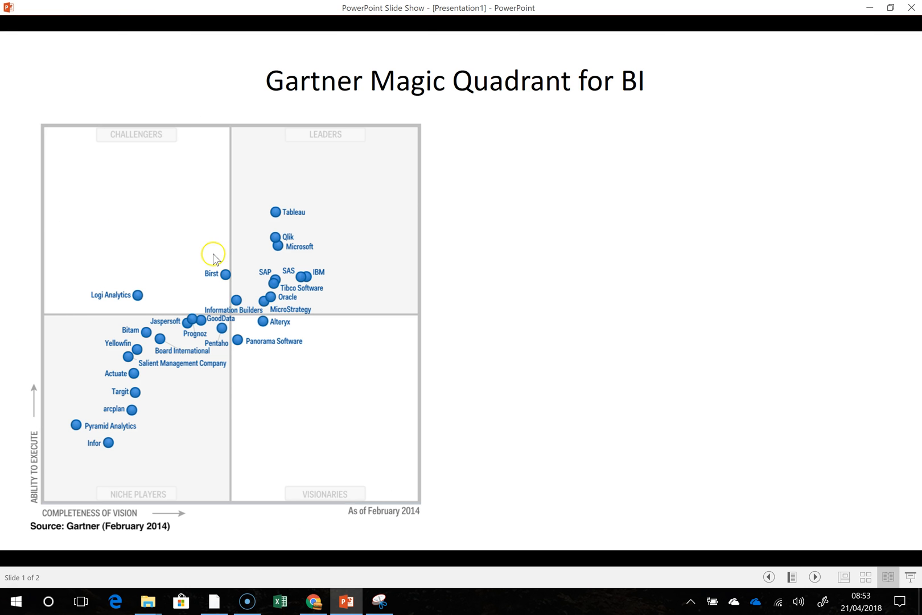
pyautogui.moveTo(96, 252)
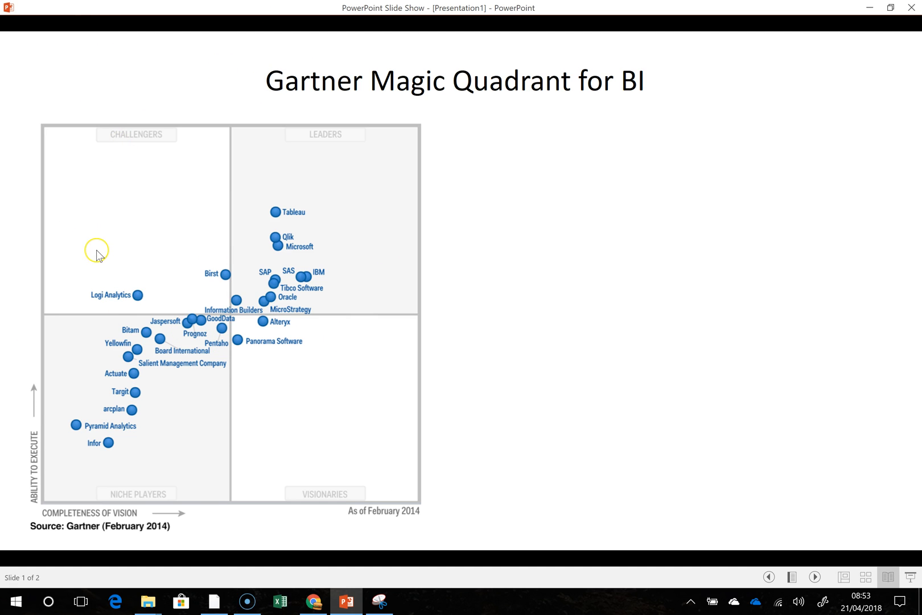
pyautogui.moveTo(202, 533)
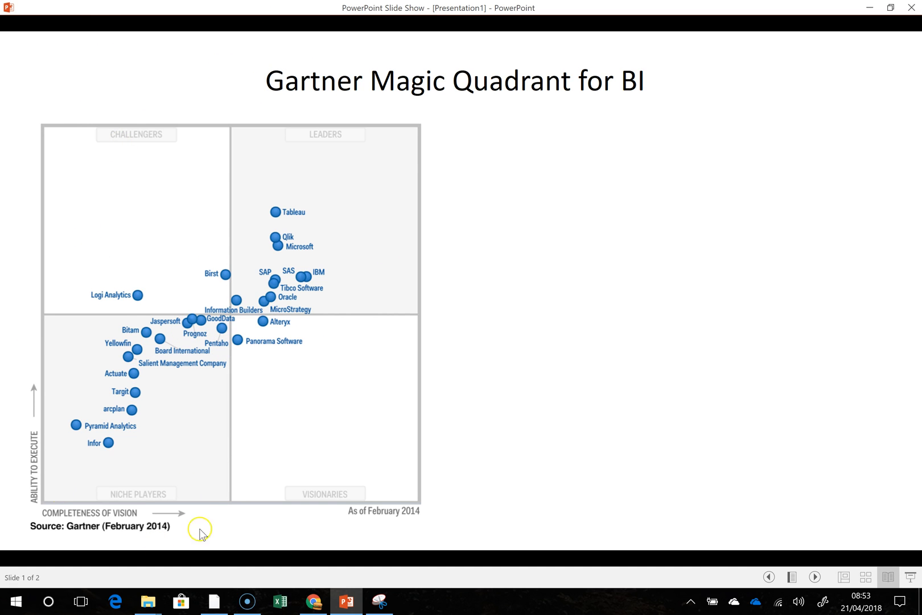
pyautogui.moveTo(275, 218)
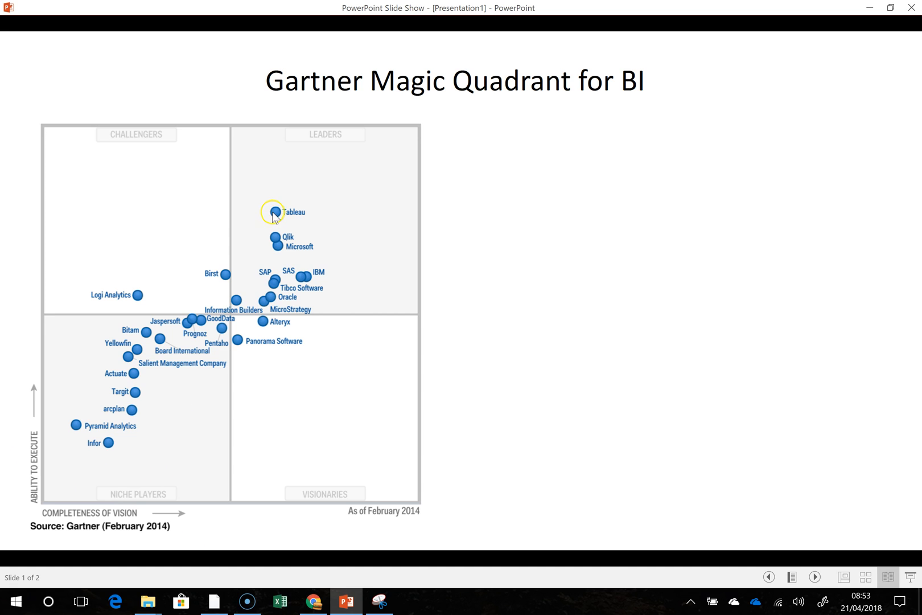
pyautogui.moveTo(323, 370)
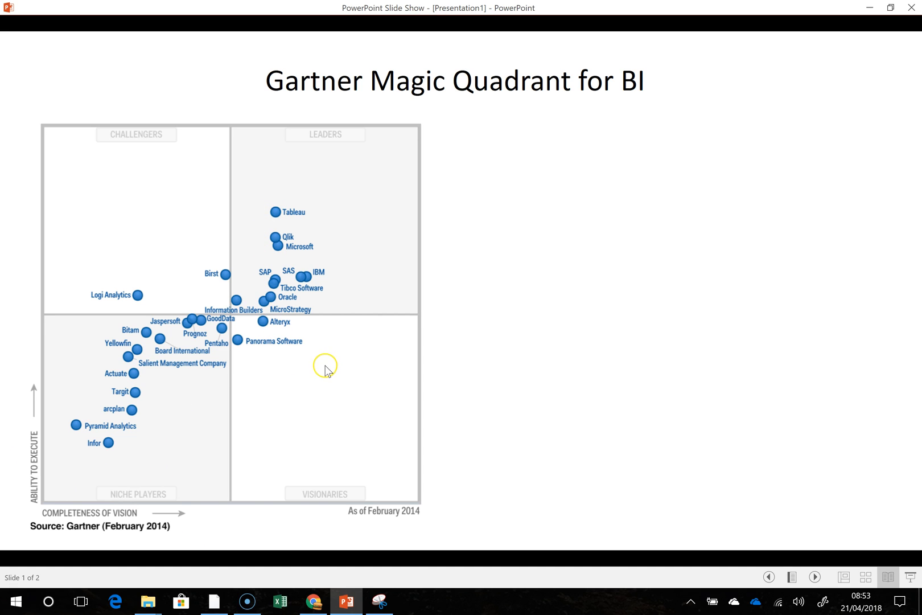
pyautogui.moveTo(277, 248)
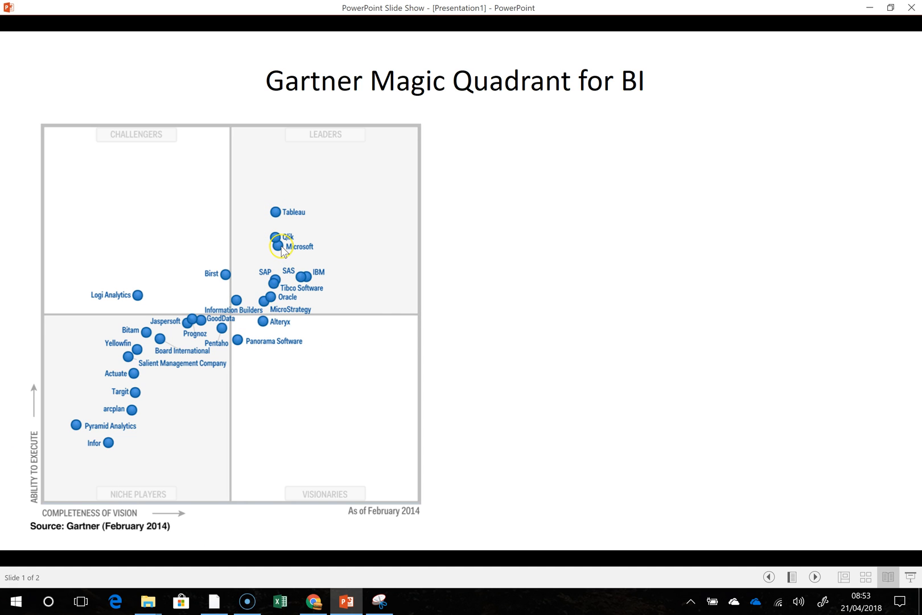
pyautogui.moveTo(241, 277)
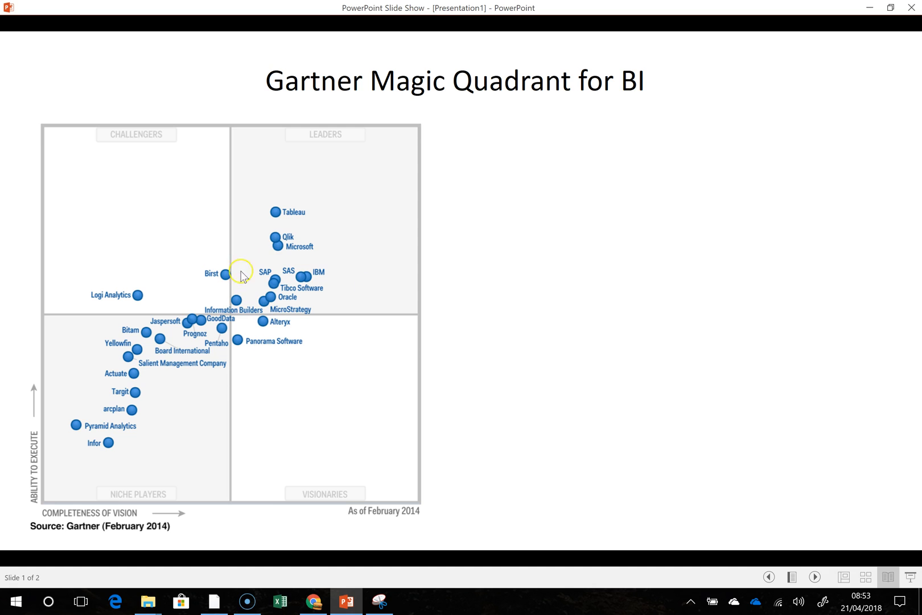
pyautogui.moveTo(475, 292)
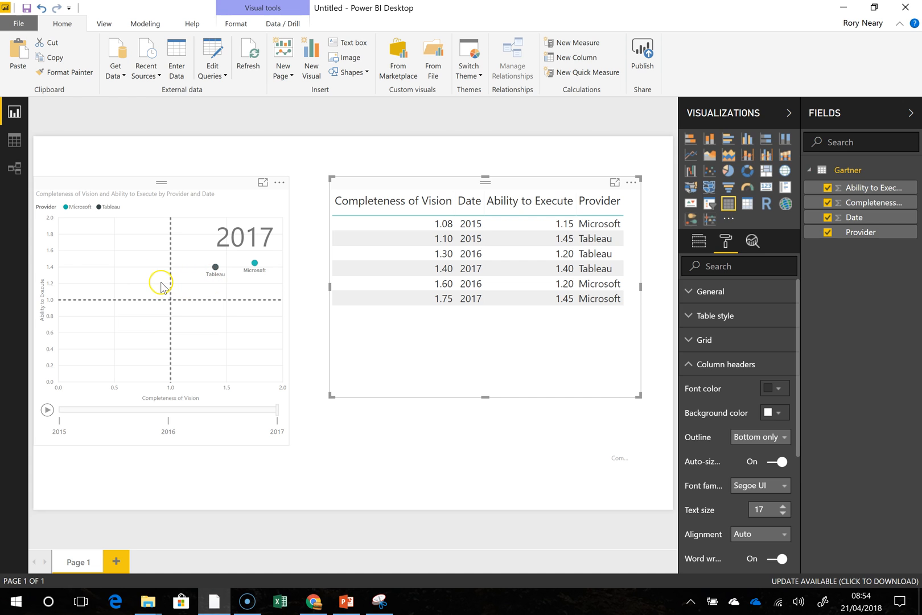
pyautogui.moveTo(116, 341)
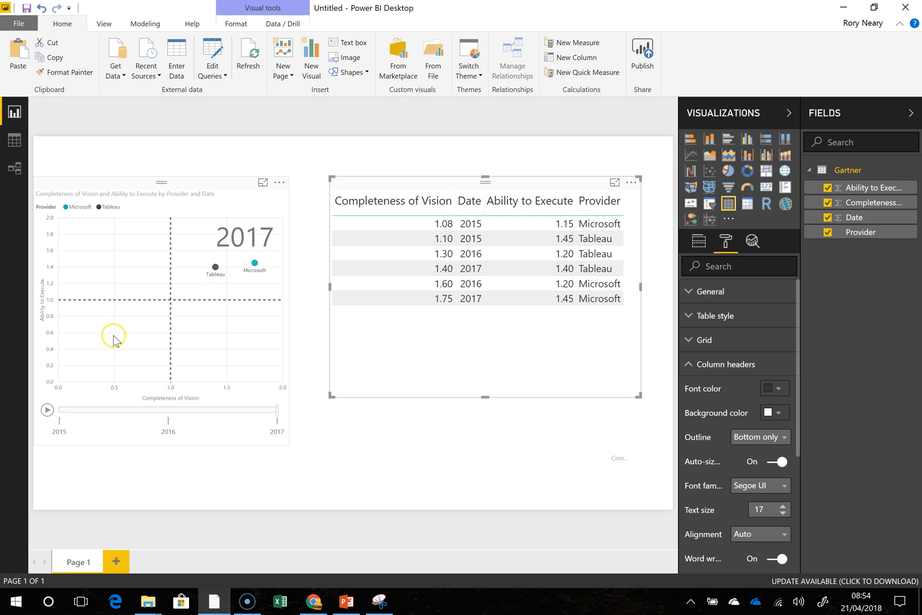
pyautogui.moveTo(47, 410)
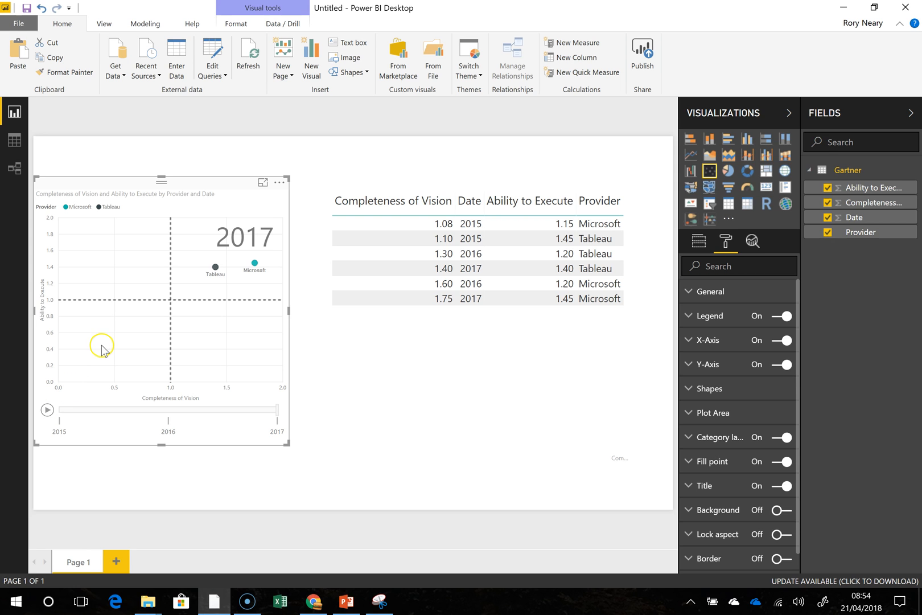
# Exit the slide show back to editing the Gartner Magic Quadrant slide, ready to insert content.
pyautogui.click(500, 227)
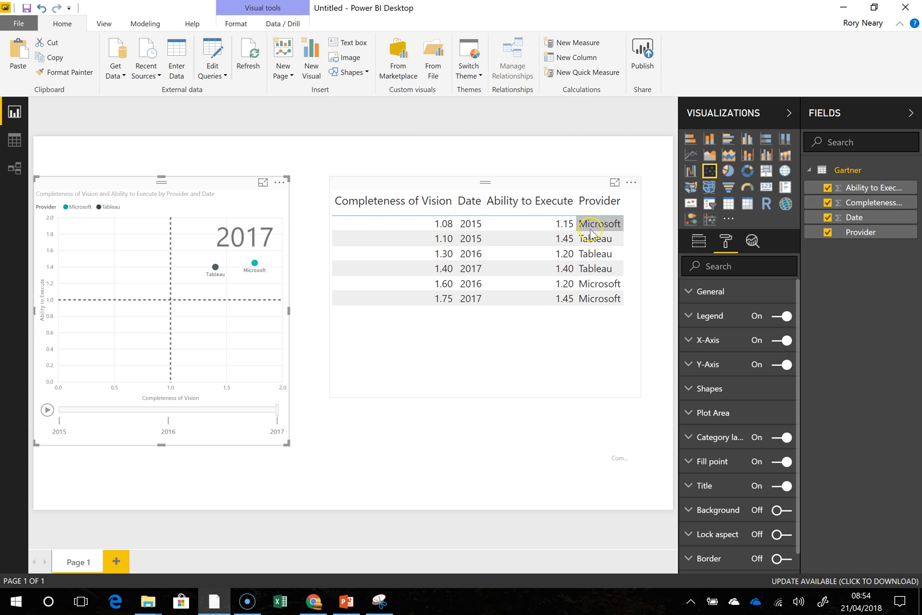
pyautogui.click(445, 299)
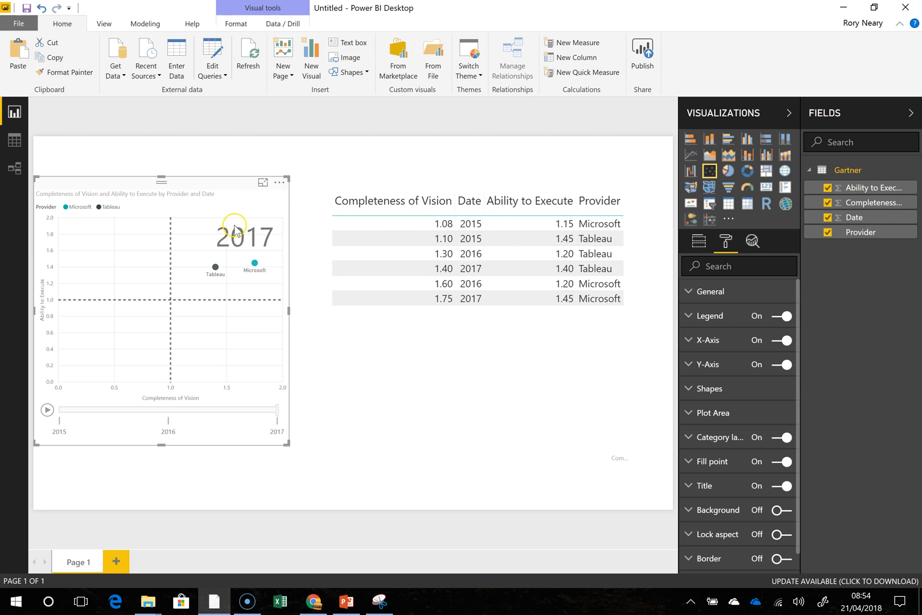
pyautogui.moveTo(265, 247)
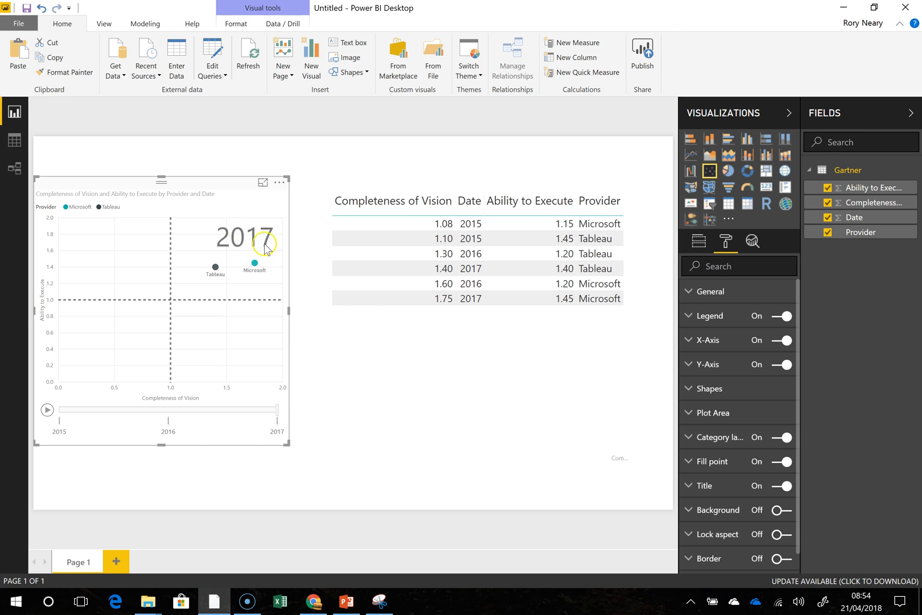
pyautogui.click(359, 310)
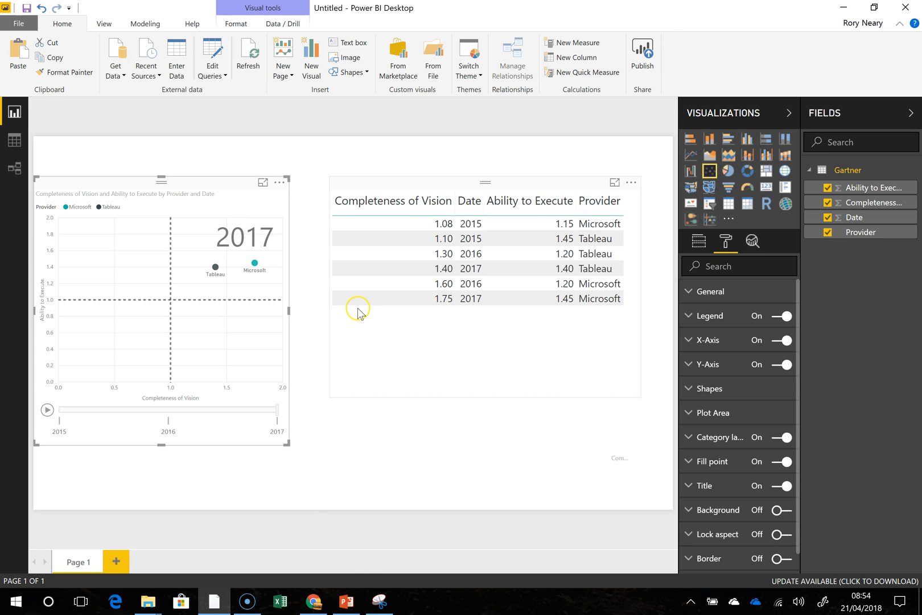
pyautogui.click(344, 600)
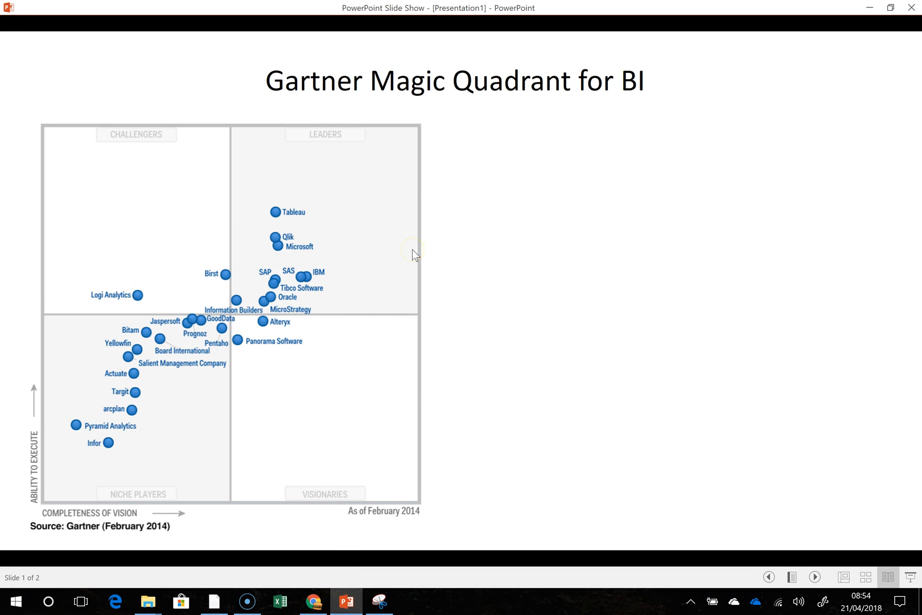
pyautogui.press('Escape')
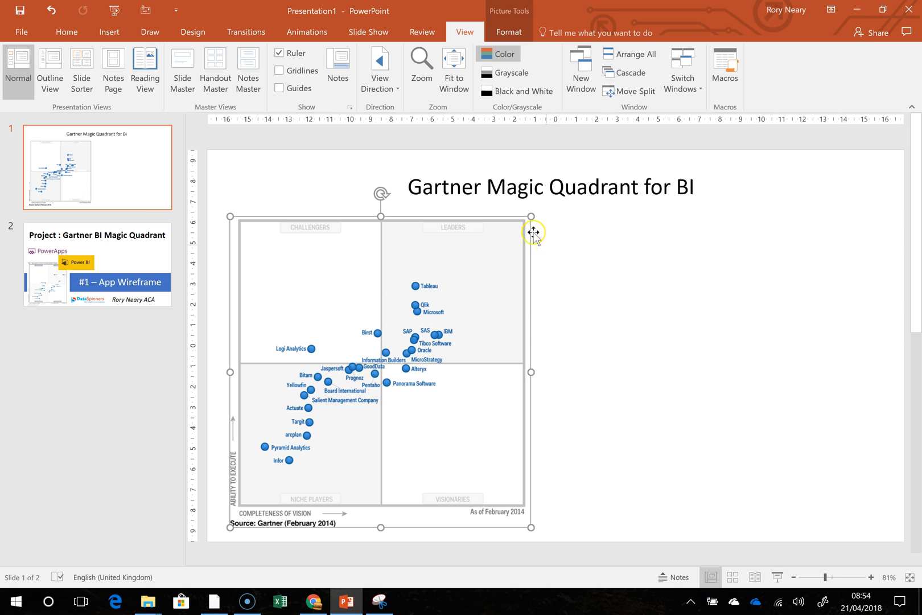
pyautogui.moveTo(531, 401)
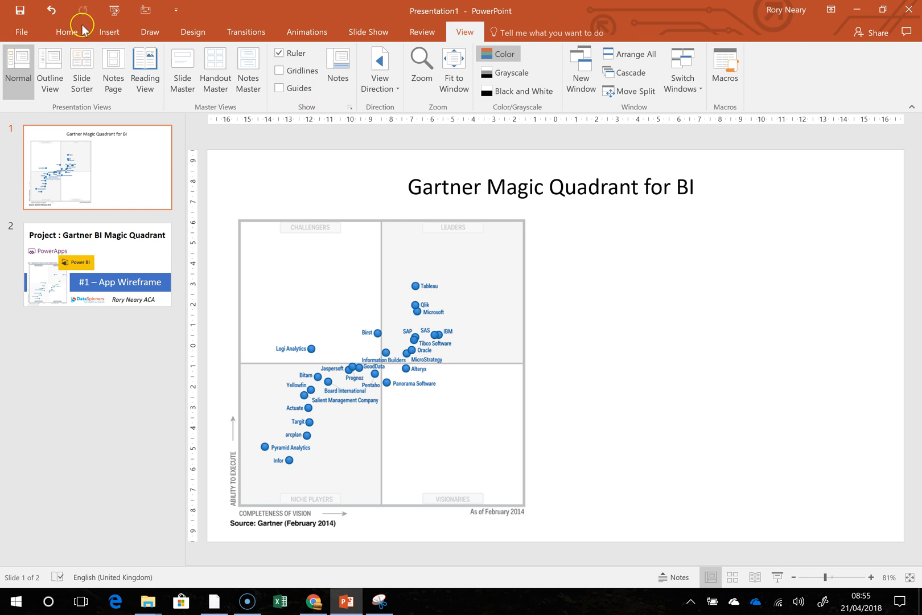
pyautogui.click(107, 32)
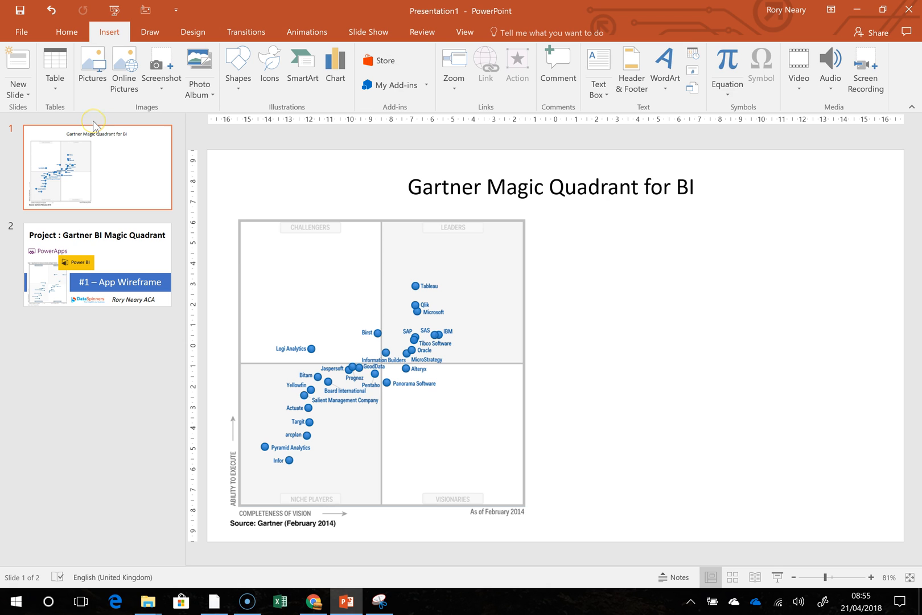
pyautogui.moveTo(686, 261)
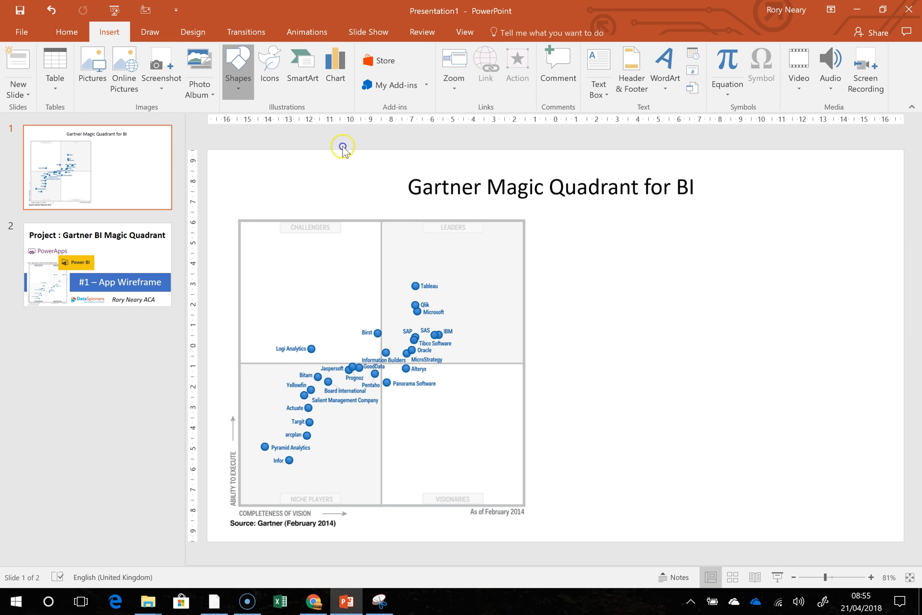
# Draw a tall blue rectangle panel to the right of the quadrant chart image.
pyautogui.click(238, 68)
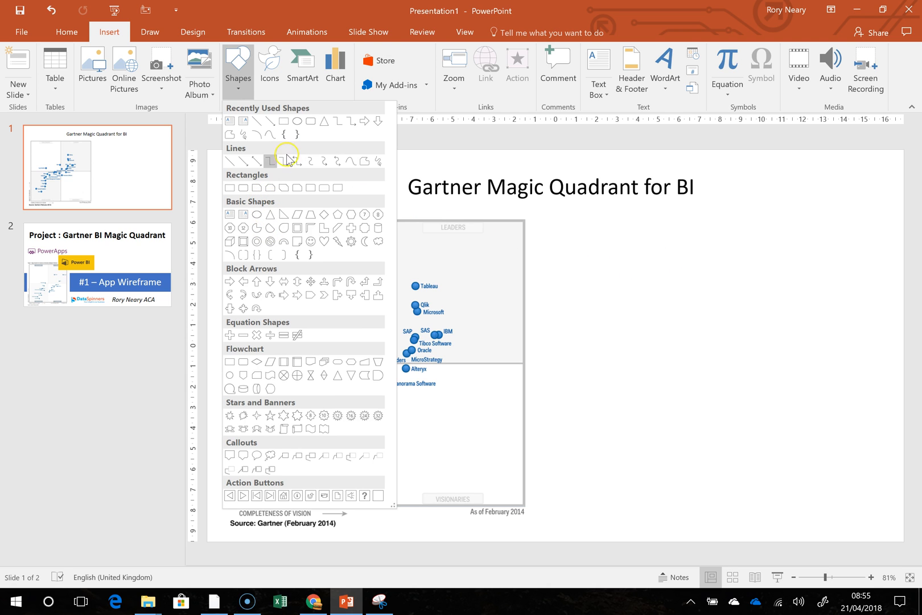
pyautogui.moveTo(285, 121)
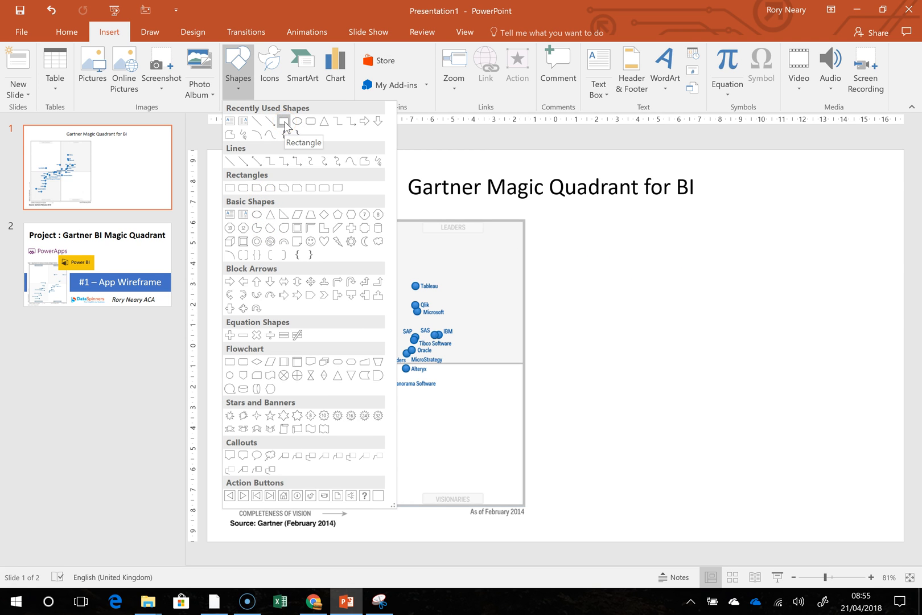
pyautogui.click(282, 121)
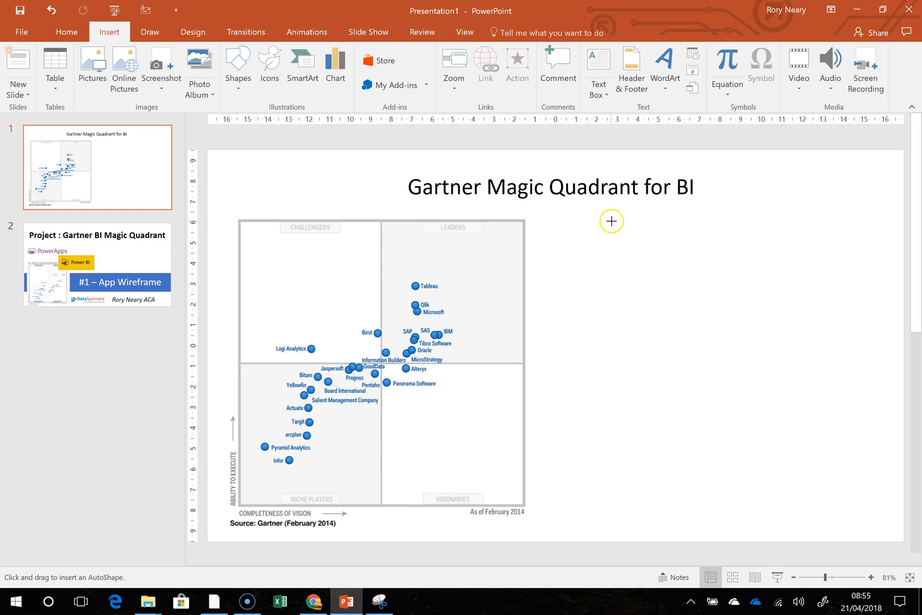
pyautogui.moveTo(612, 221); pyautogui.dragTo(877, 514)
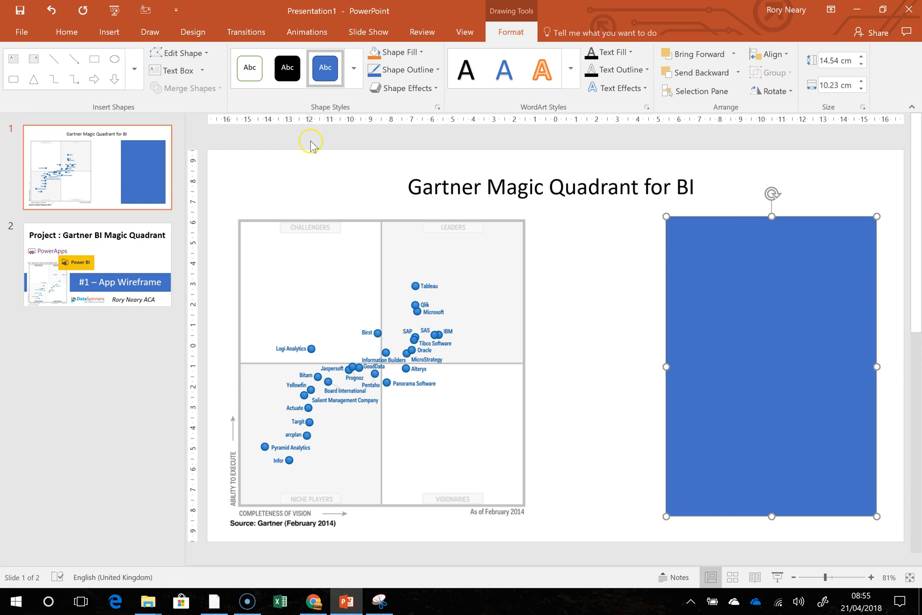
pyautogui.moveTo(585, 248)
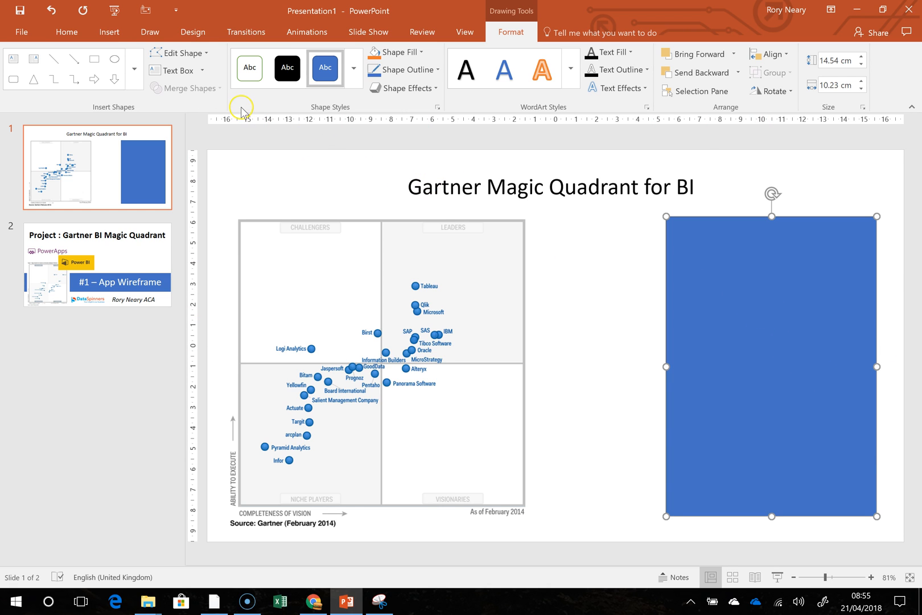
pyautogui.moveTo(58, 53)
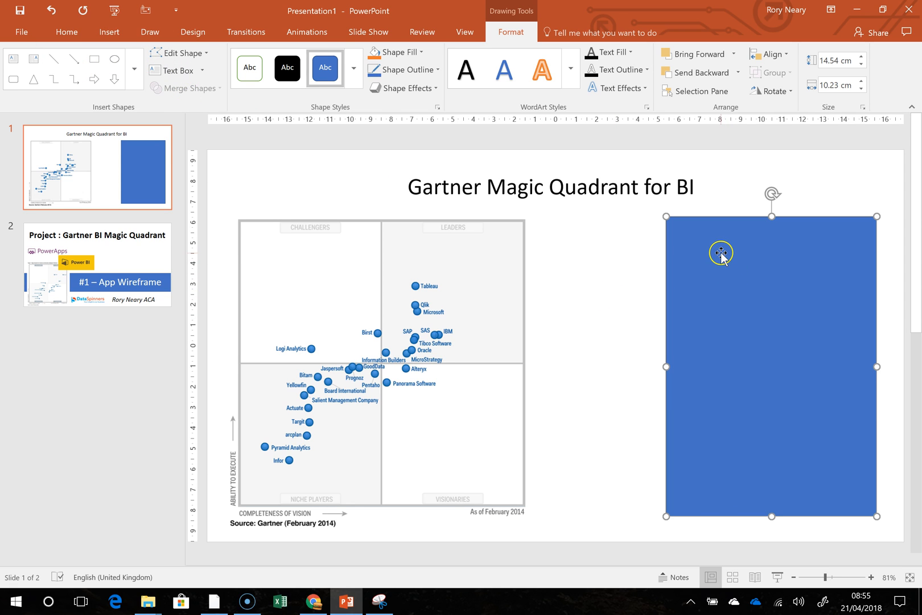
pyautogui.moveTo(756, 266)
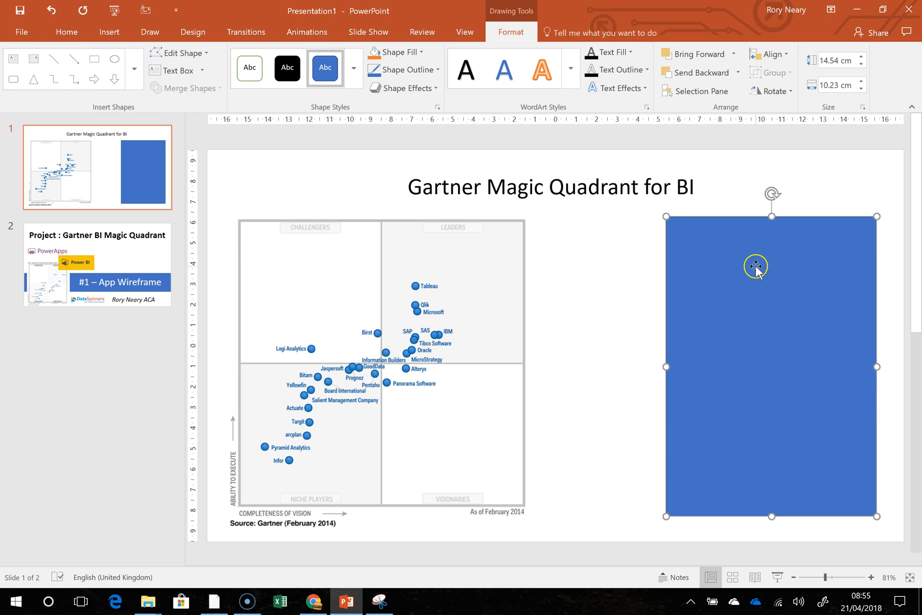
pyautogui.moveTo(89, 66)
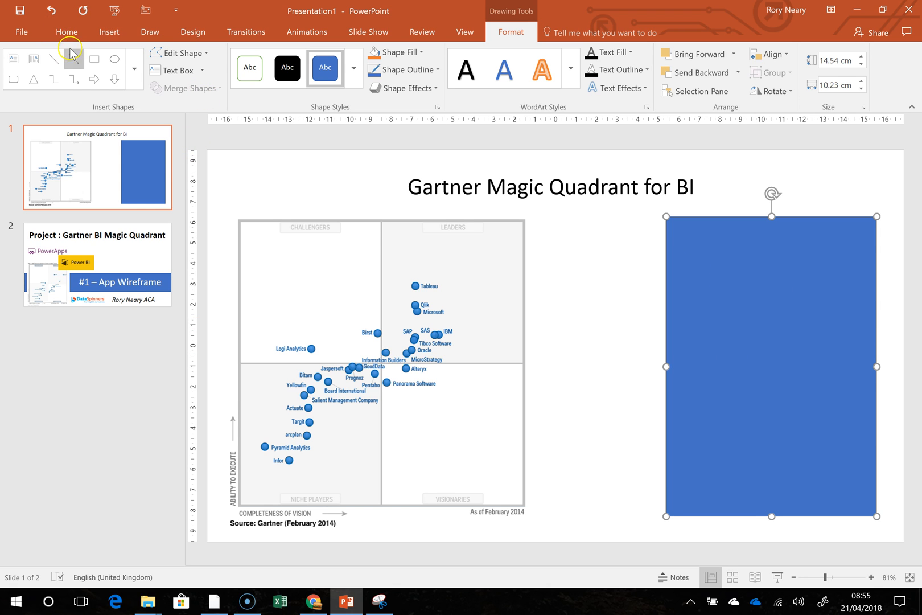
# Draw a small white outlined 'Submit' button near the panel's bottom, then bring up Power BI.
pyautogui.click(93, 57)
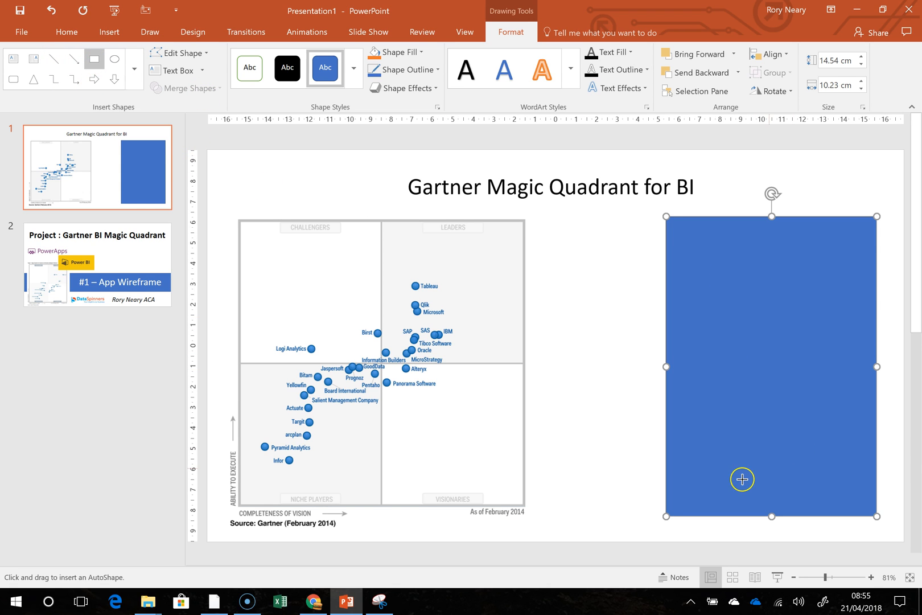
pyautogui.moveTo(734, 453); pyautogui.dragTo(825, 503)
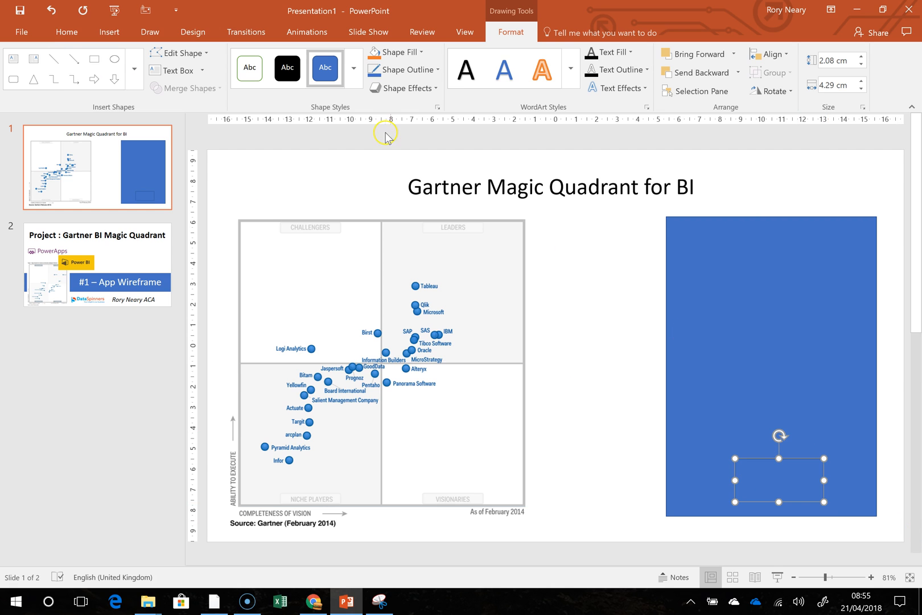
pyautogui.click(250, 69)
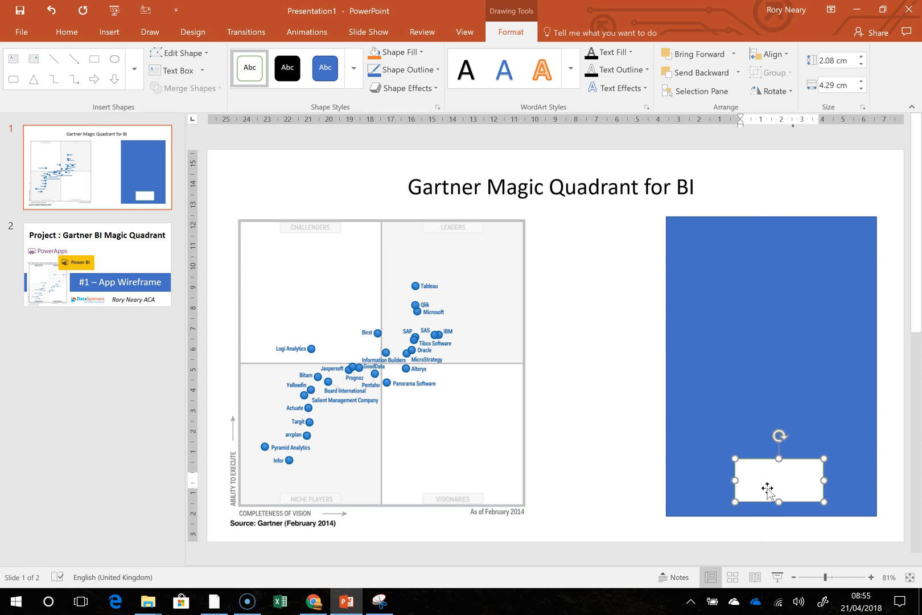
pyautogui.write('Submit')
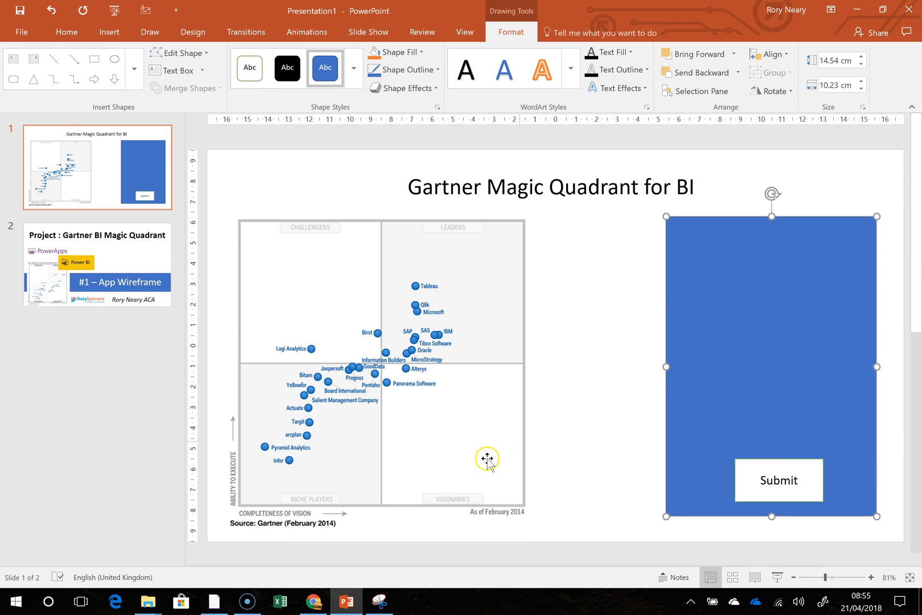
pyautogui.click(215, 601)
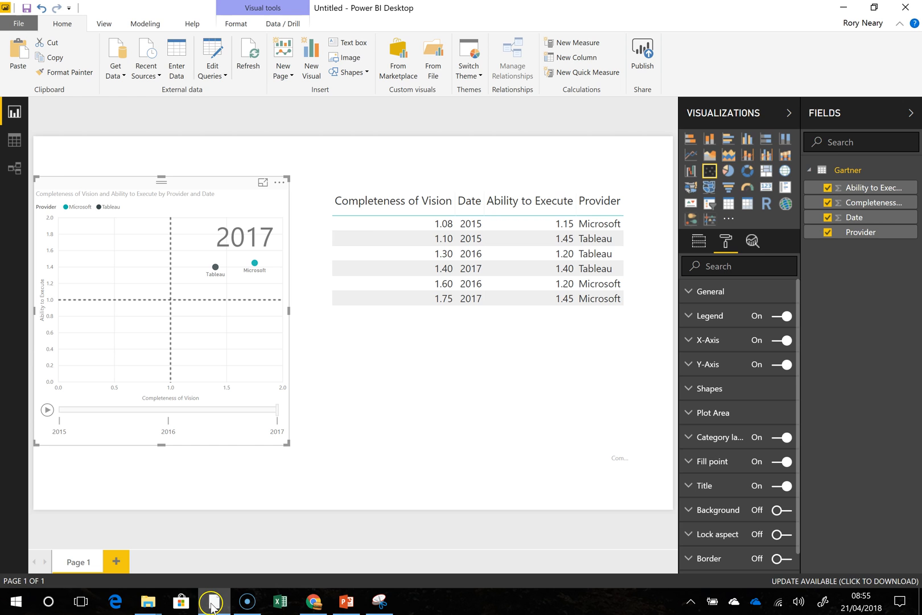
# Select the data table in the Power BI report, then return to the PowerPoint slide.
pyautogui.click(469, 202)
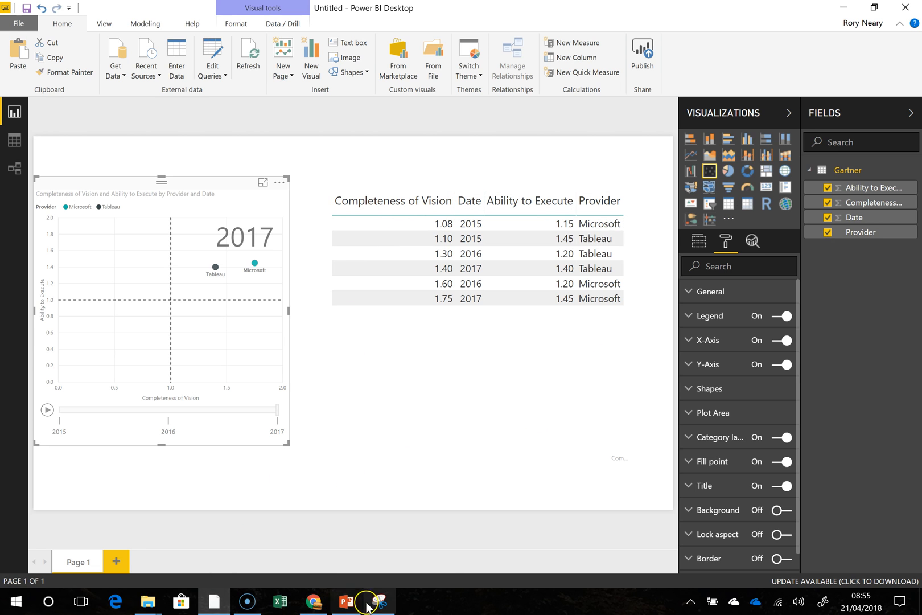
pyautogui.click(395, 241)
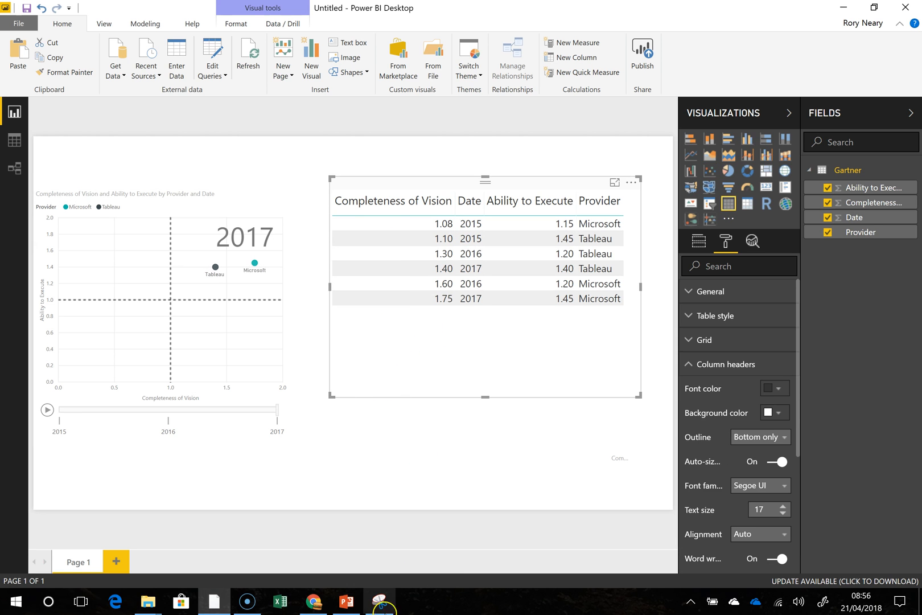
pyautogui.click(345, 599)
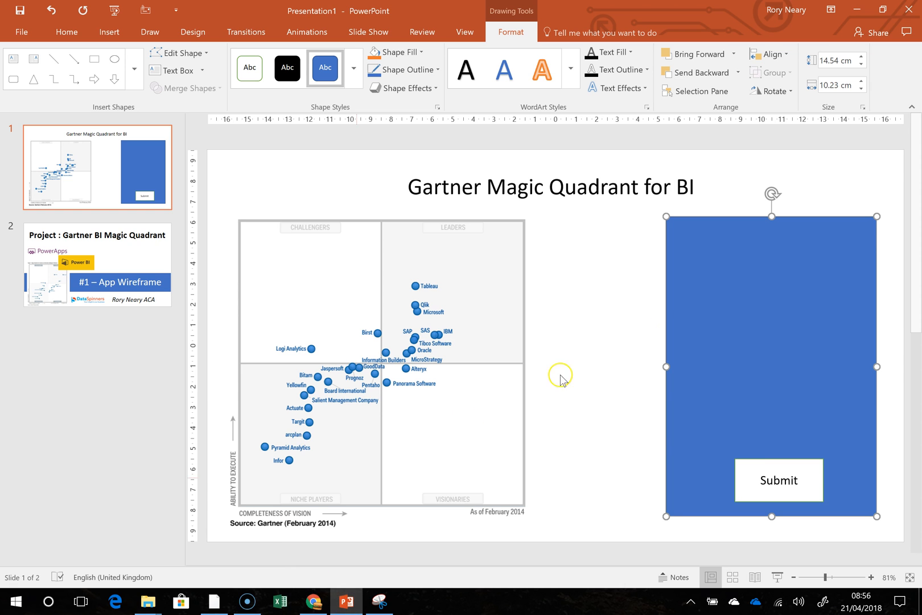
pyautogui.moveTo(39, 93)
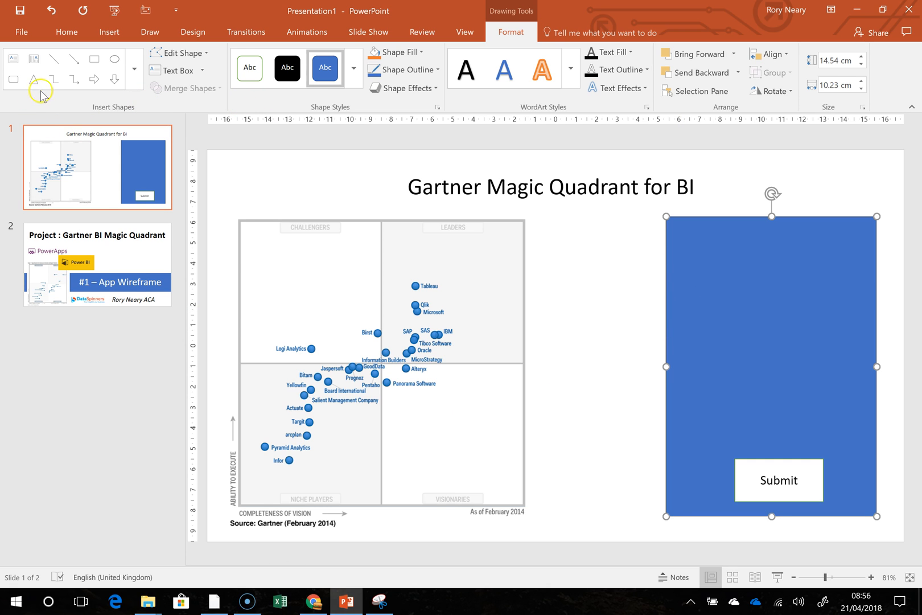
# Draw a white outlined input box in the upper part of the blue panel.
pyautogui.click(94, 56)
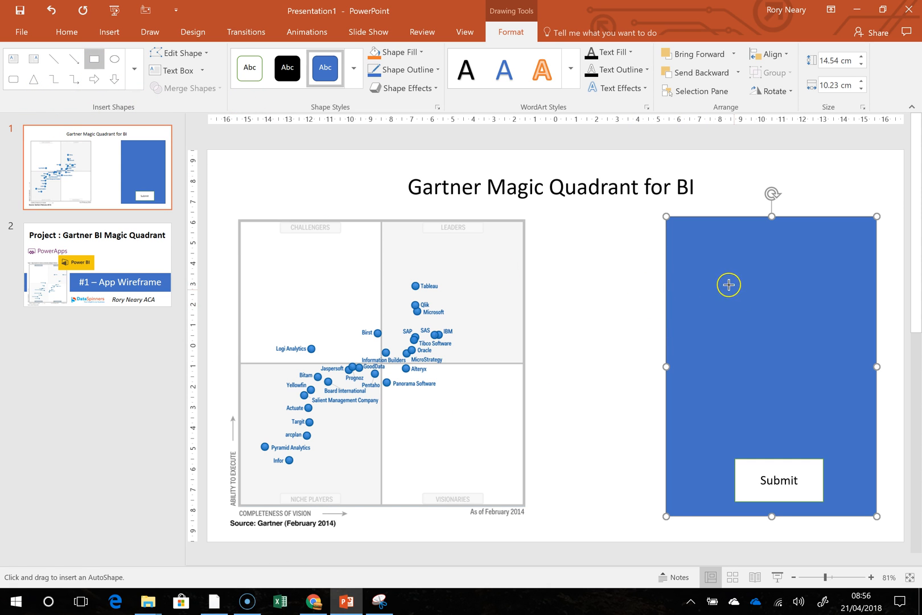
pyautogui.moveTo(696, 304); pyautogui.dragTo(762, 312)
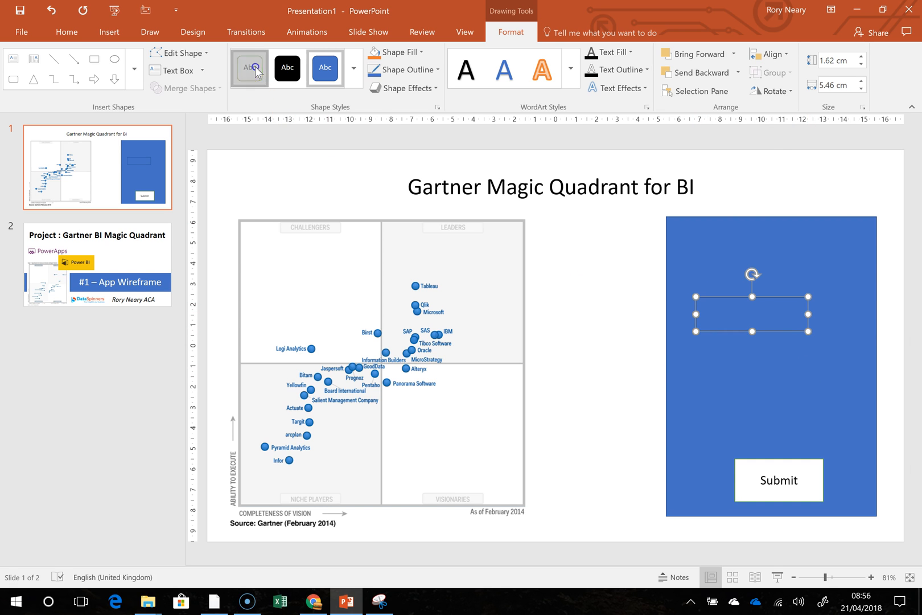
pyautogui.click(248, 69)
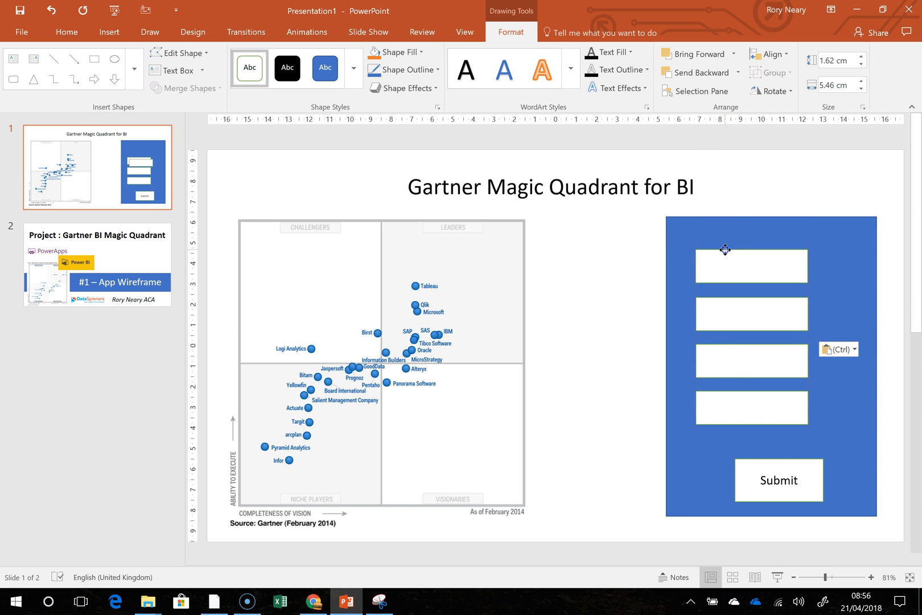
# Label the top input box 'Year - Dropdown'.
pyautogui.click(751, 261)
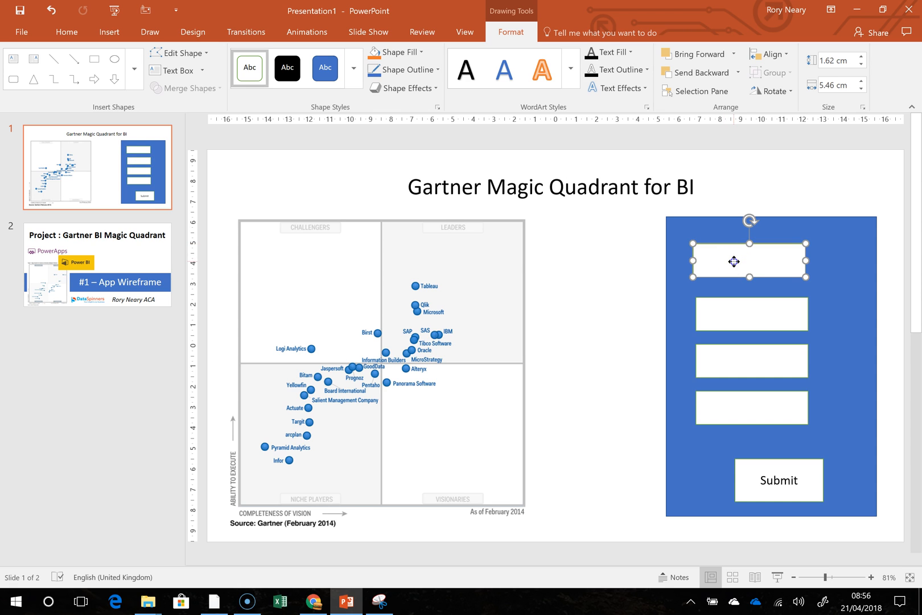
pyautogui.write('Da')
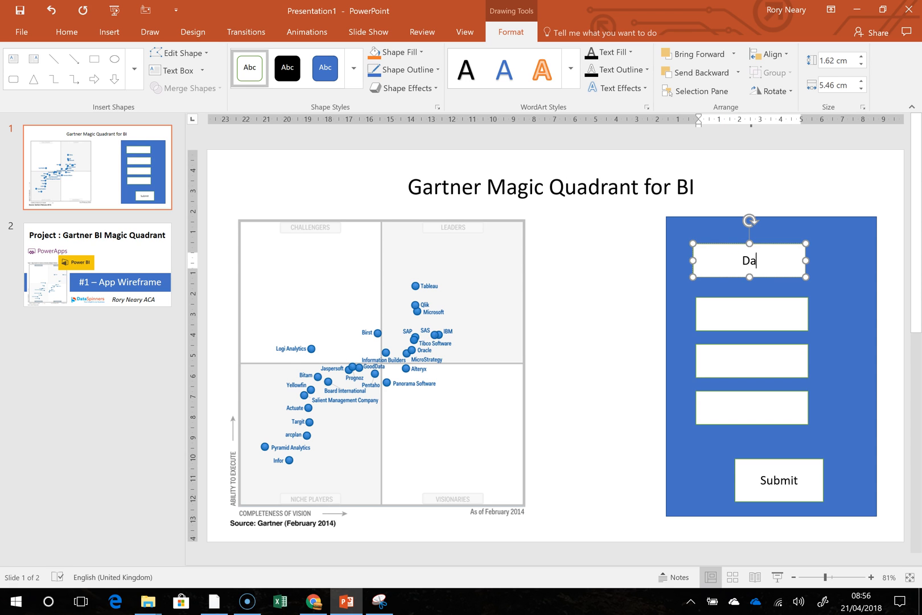
pyautogui.write('Year')
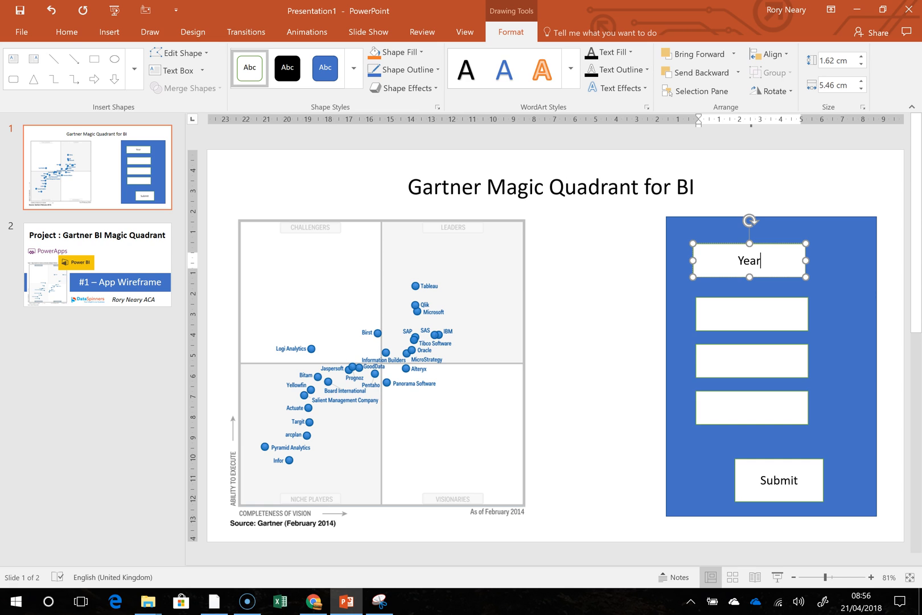
pyautogui.write('-')
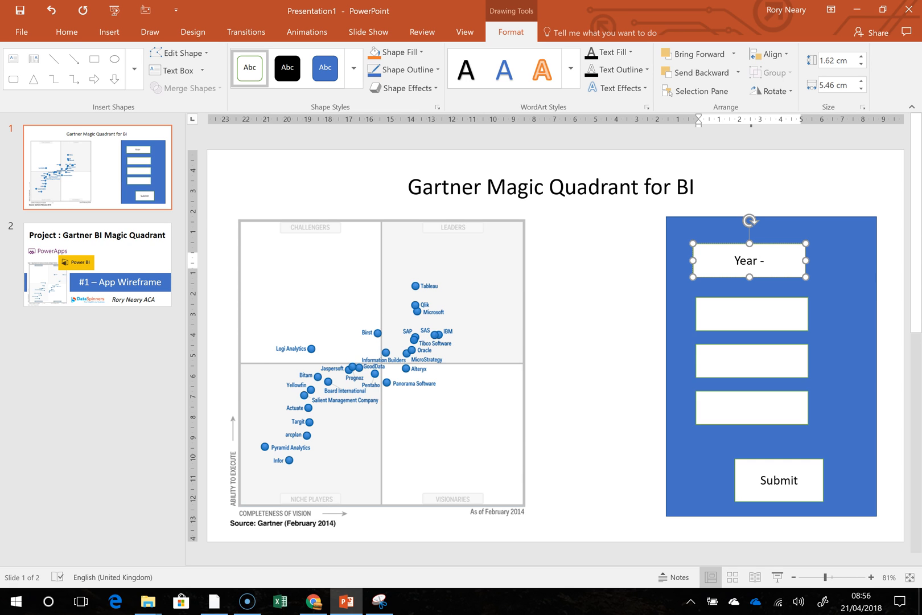
pyautogui.write('Dropdown')
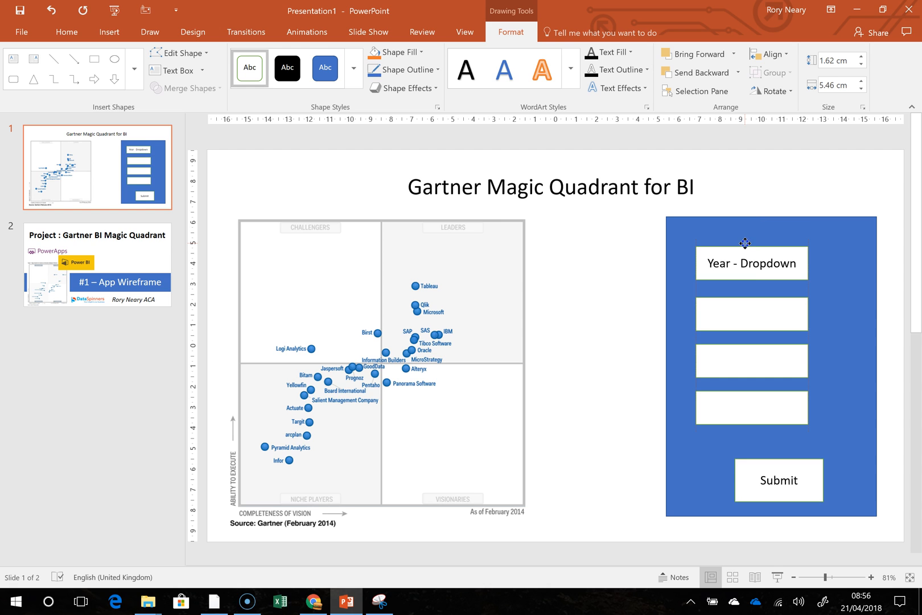
pyautogui.click(752, 263)
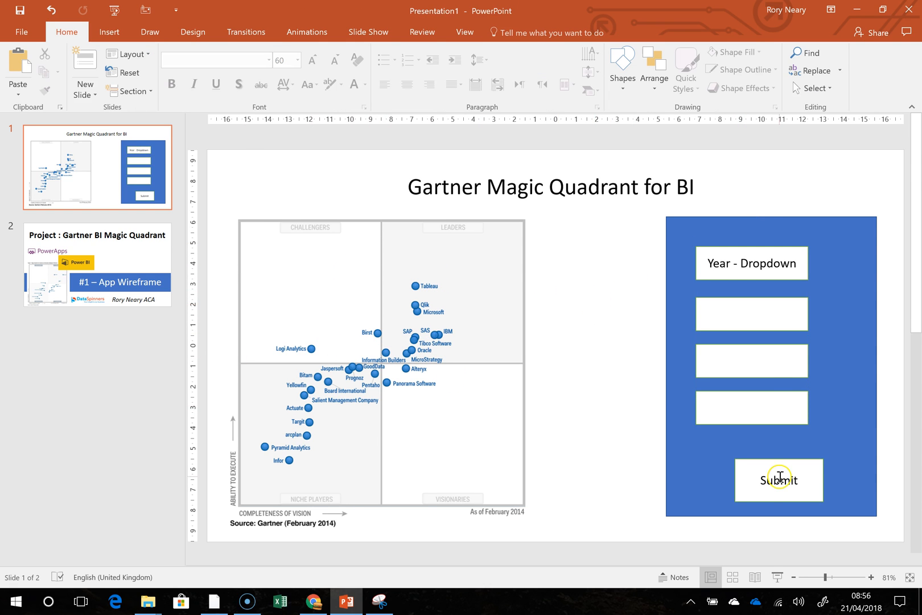
pyautogui.click(779, 479)
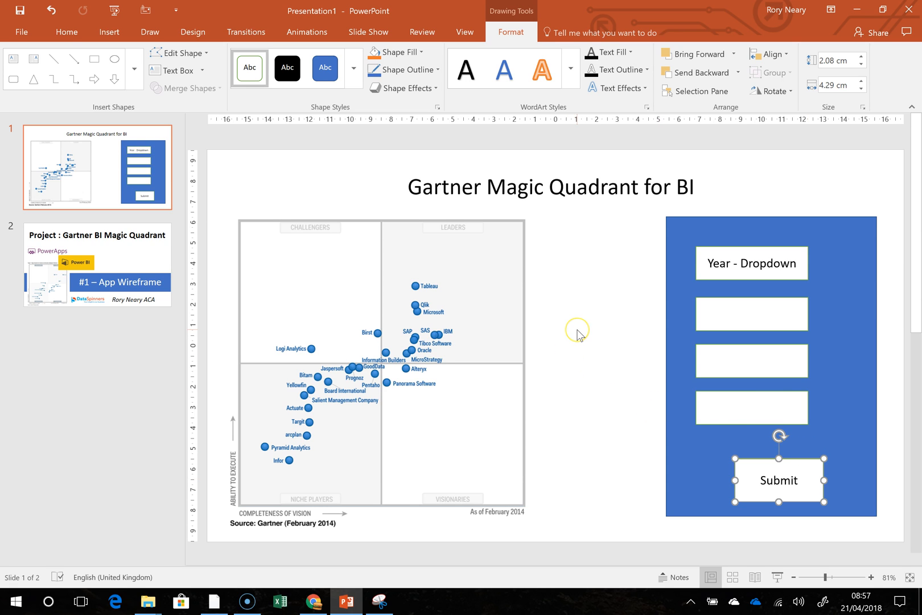
pyautogui.moveTo(587, 314)
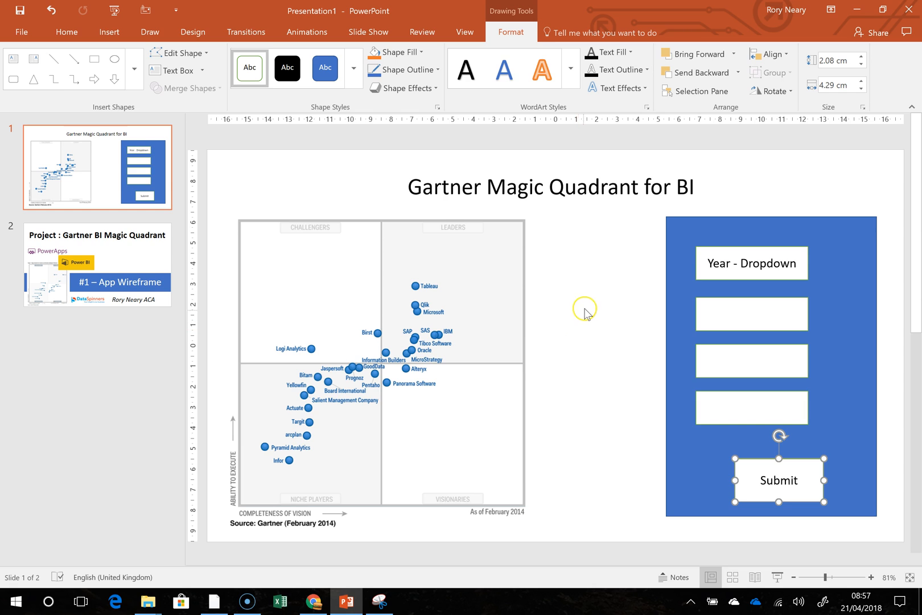
pyautogui.moveTo(588, 313)
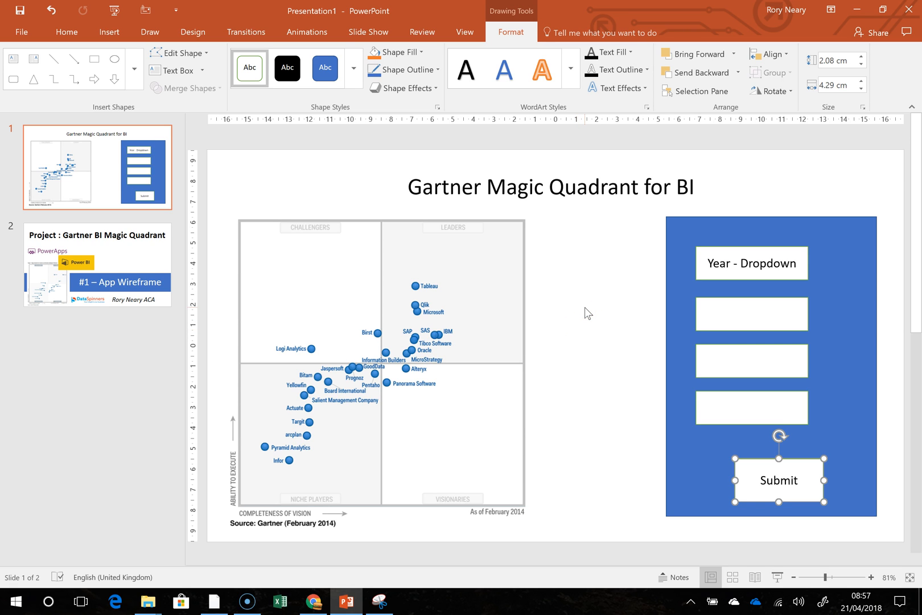